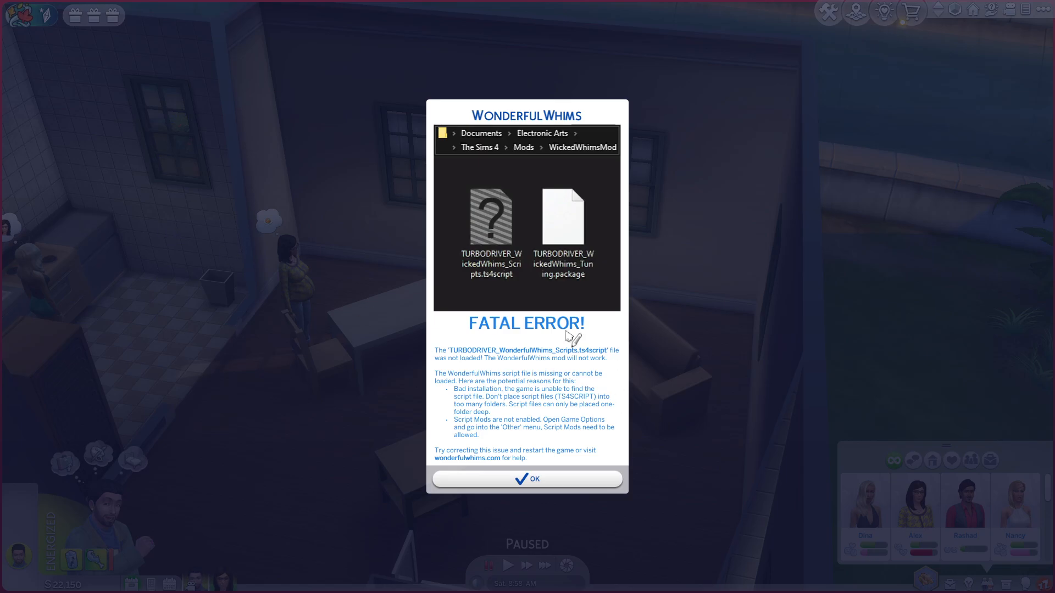
mouse_move(536, 196)
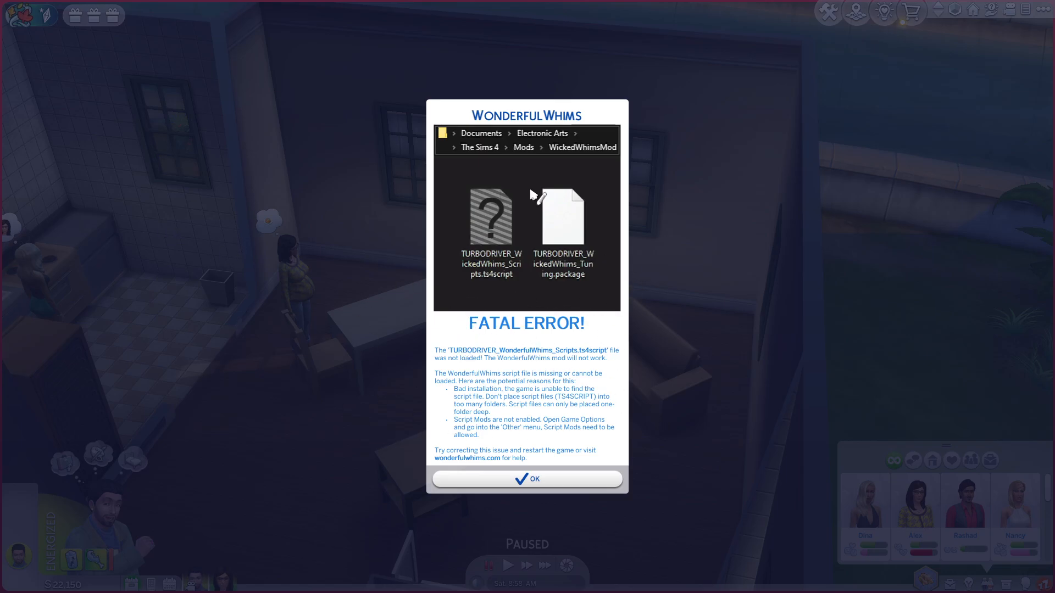
mouse_move(515, 139)
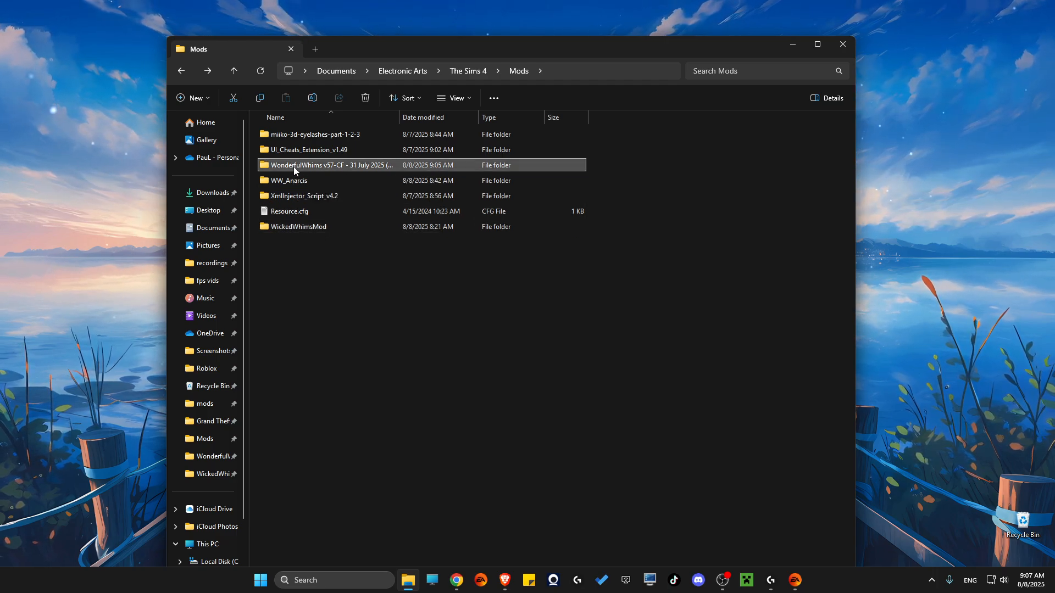
mouse_move(296, 227)
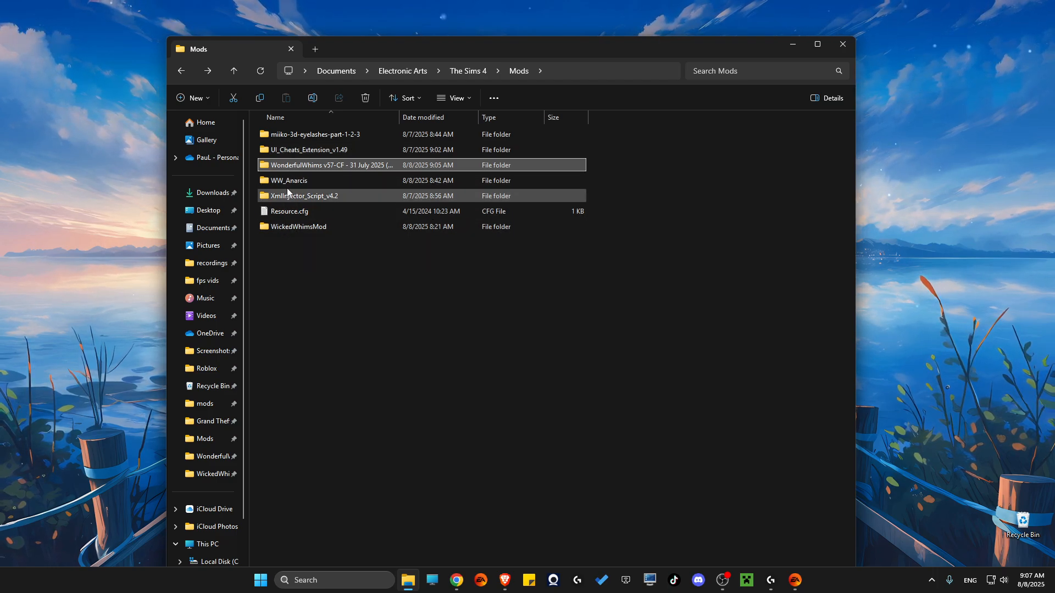
Select the conflicting WickedWhimsMod folder inside the Sims 4 Mods folder.
click(299, 227)
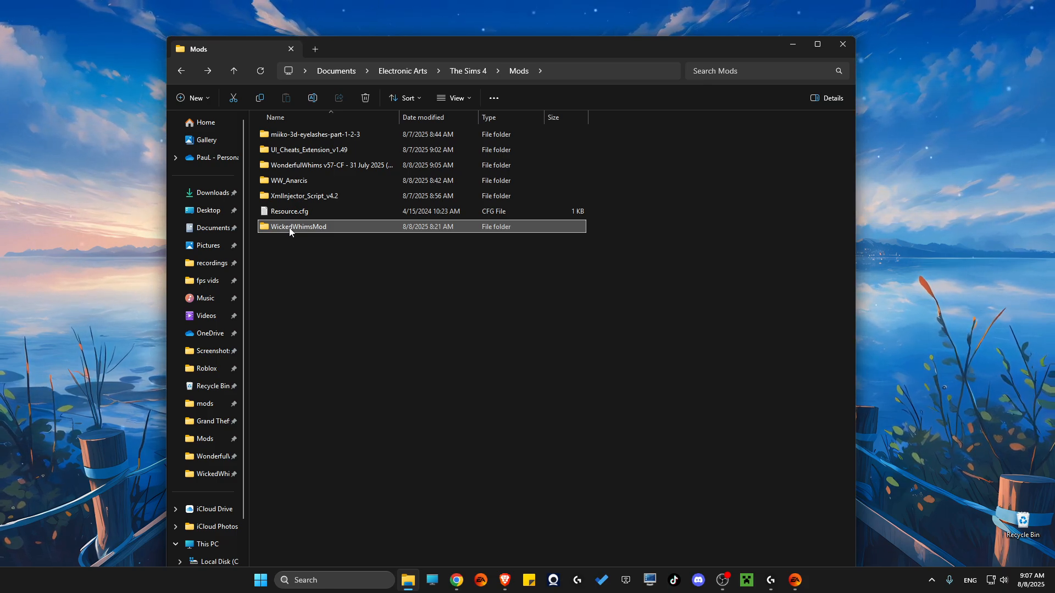
mouse_move(327, 165)
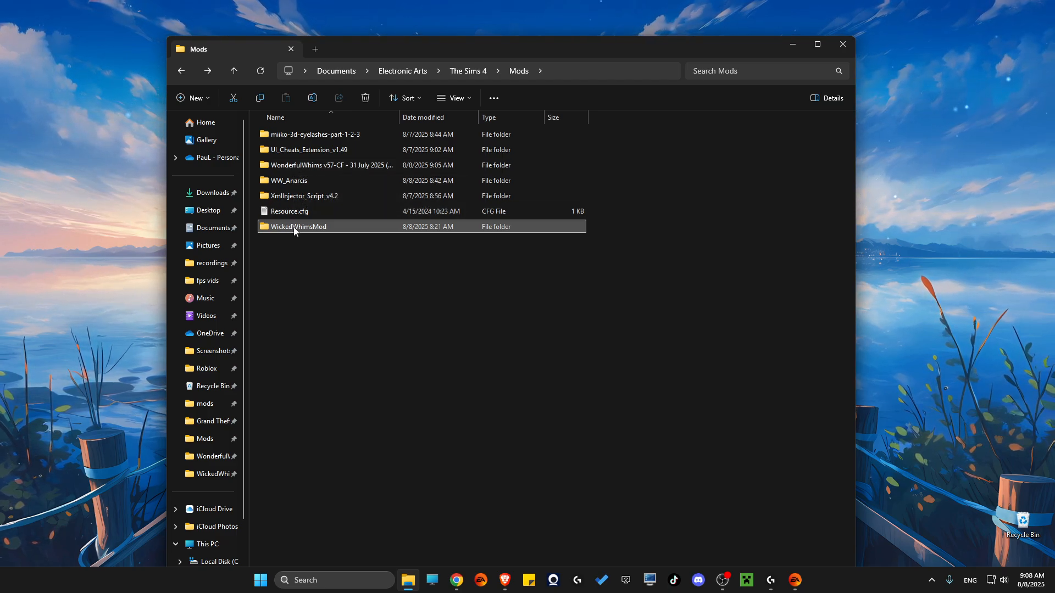
Drag the WickedWhimsMod folder out of the Mods folder.
drag(298, 226, 938, 158)
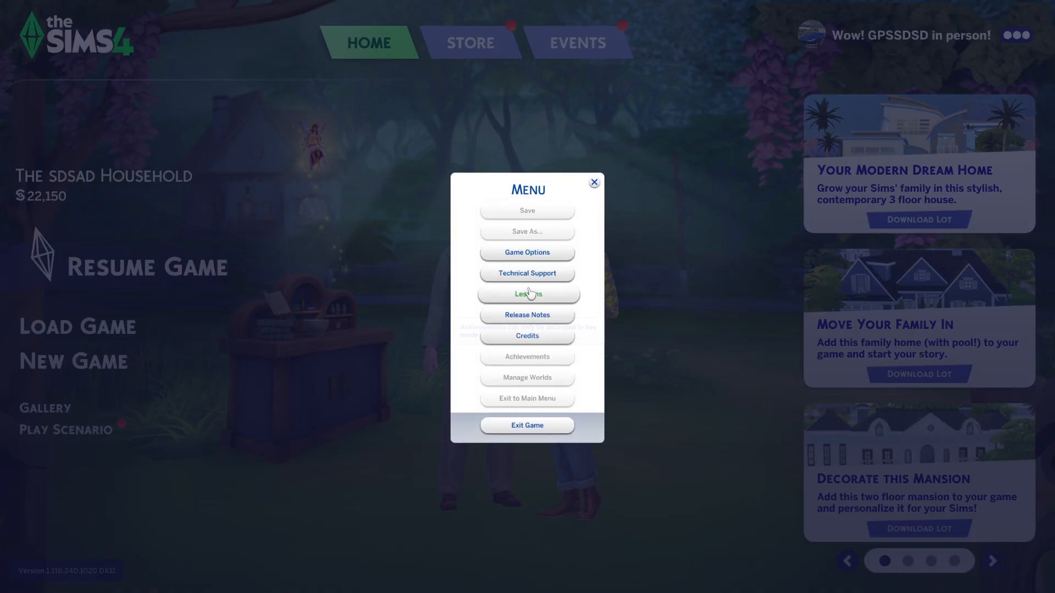
Enable custom content and Script Mods Allowed in Game Options > Other and apply the changes.
click(526, 253)
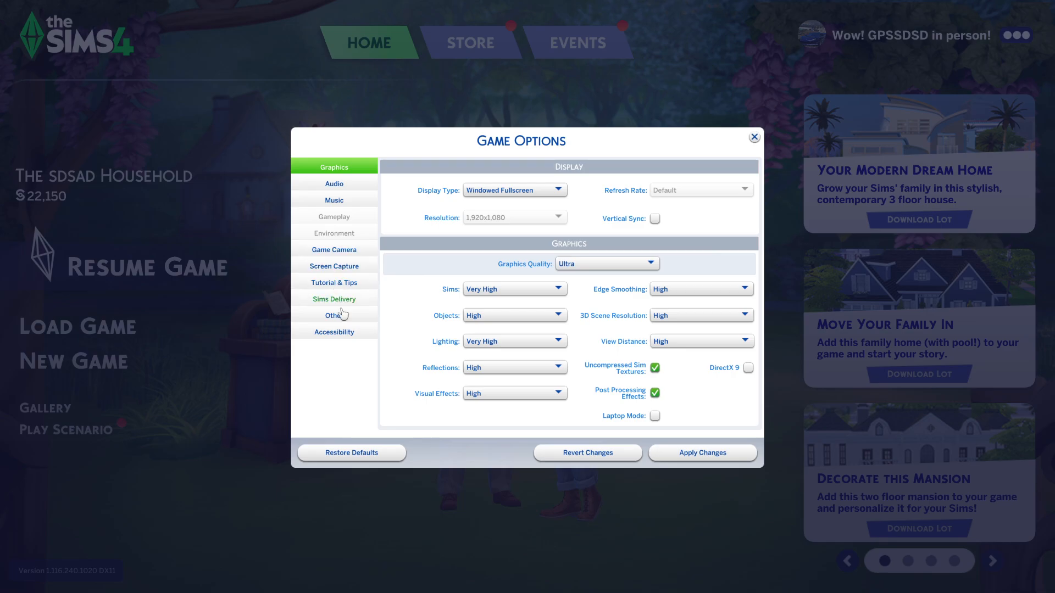
click(334, 315)
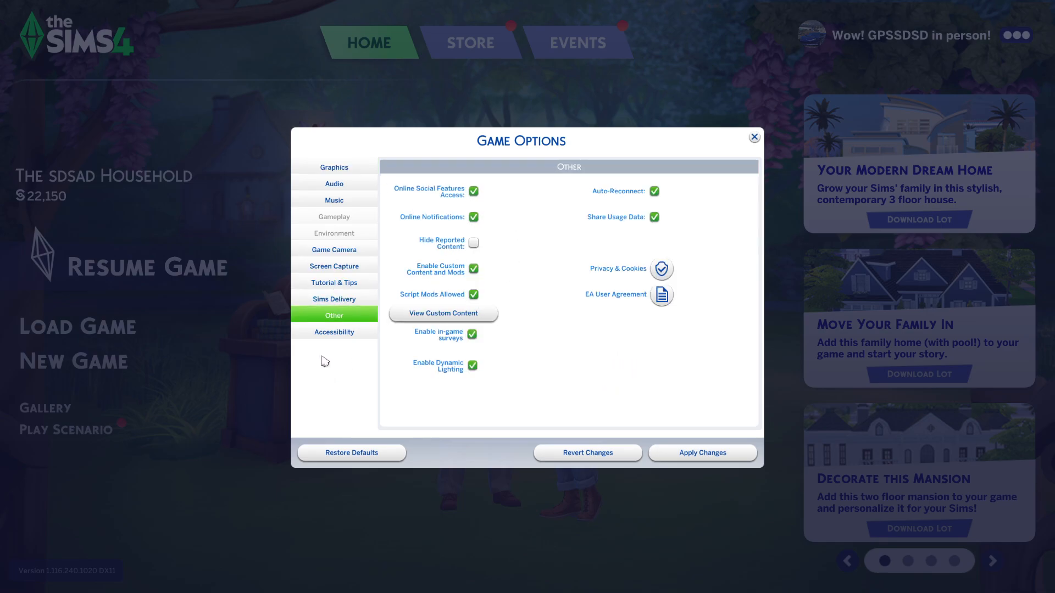
mouse_move(475, 270)
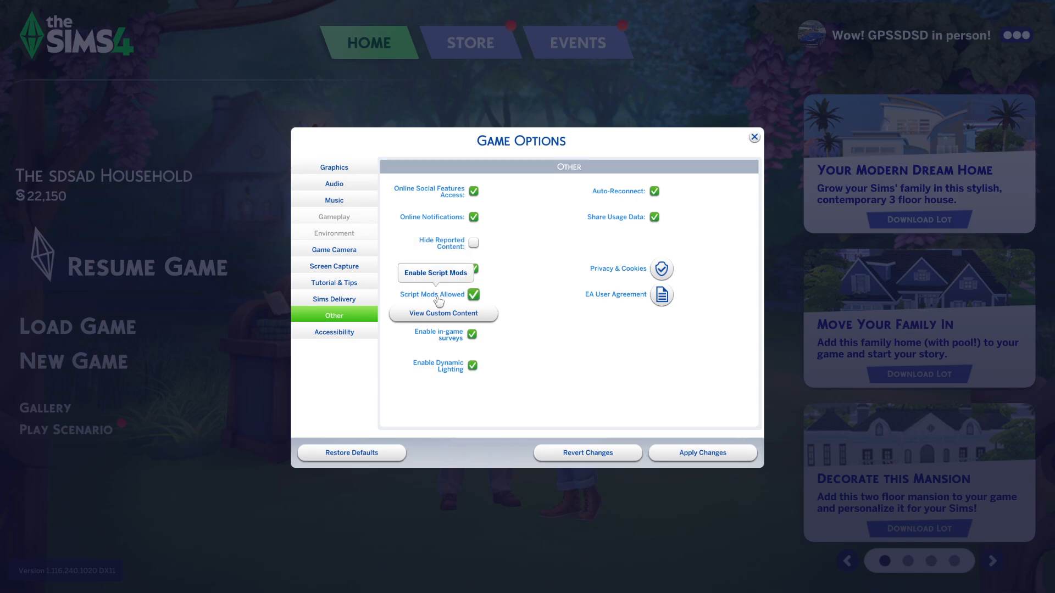
click(701, 451)
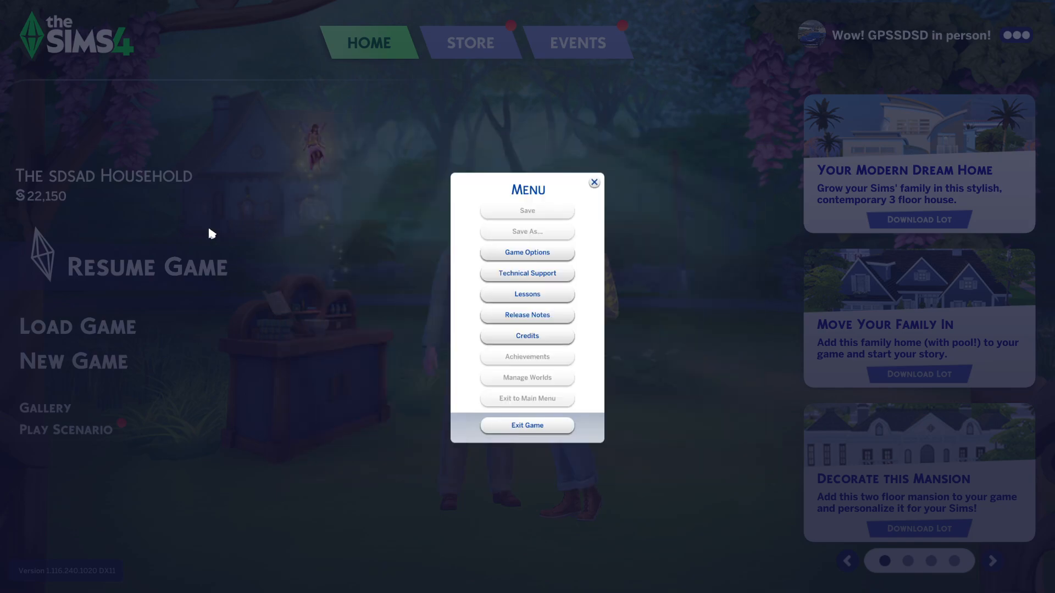
Resume the sdsad household's game and expand a Sim's social menu to the Wonderful interactions.
click(592, 182)
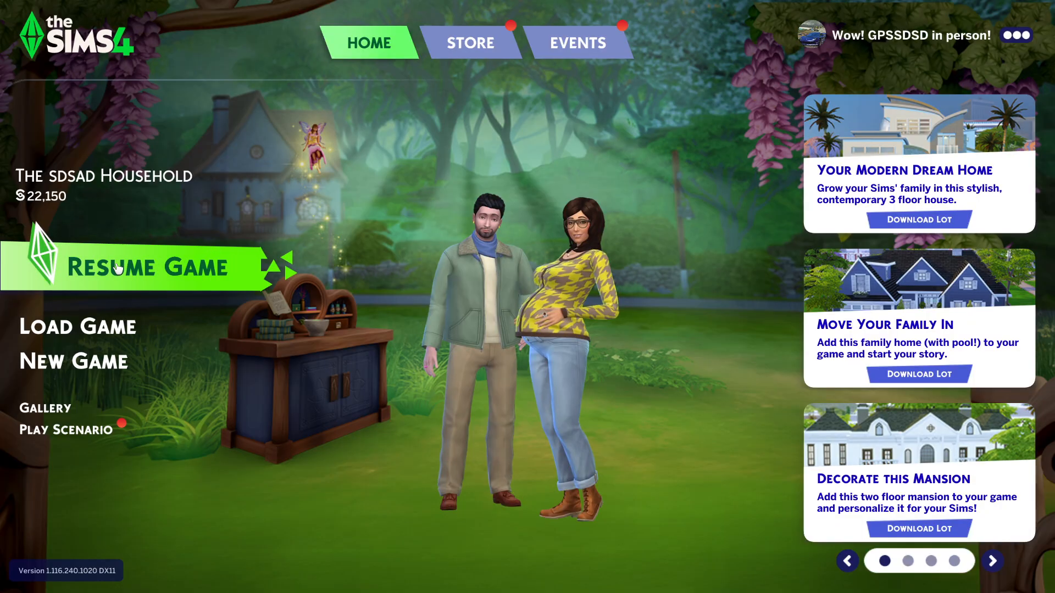
click(146, 267)
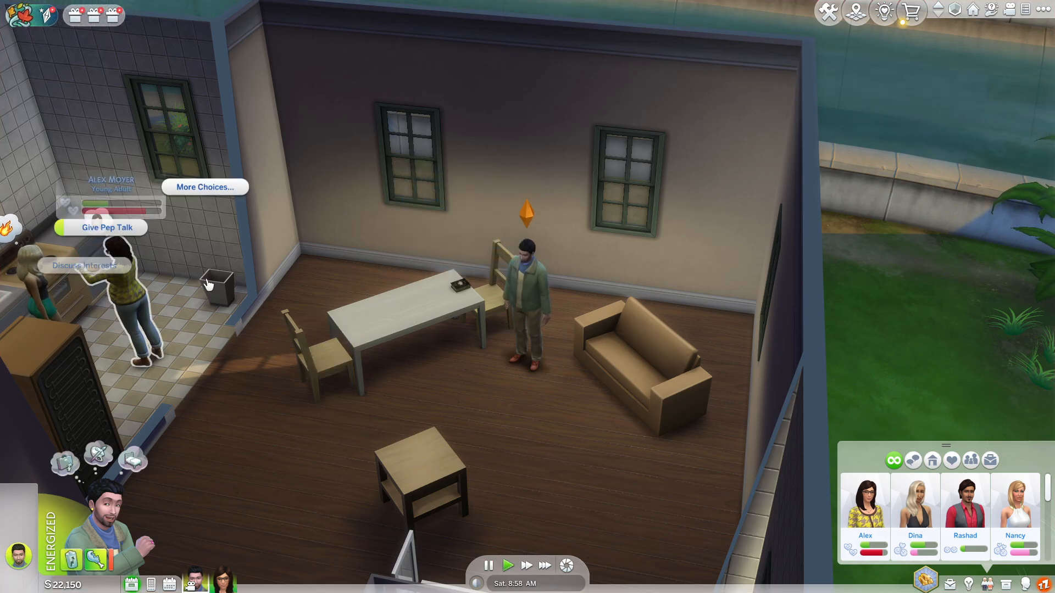
click(205, 187)
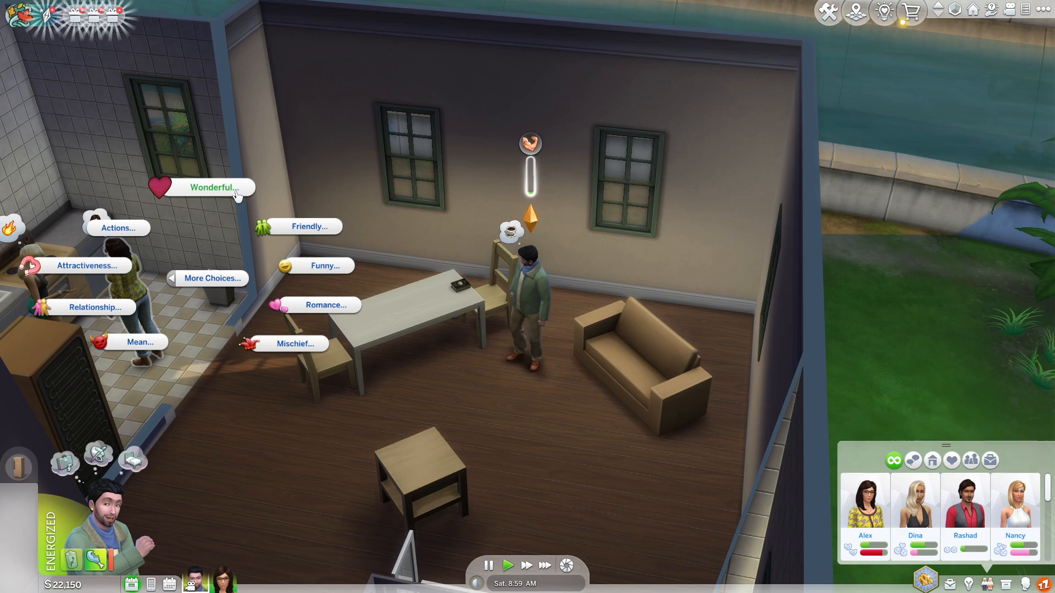